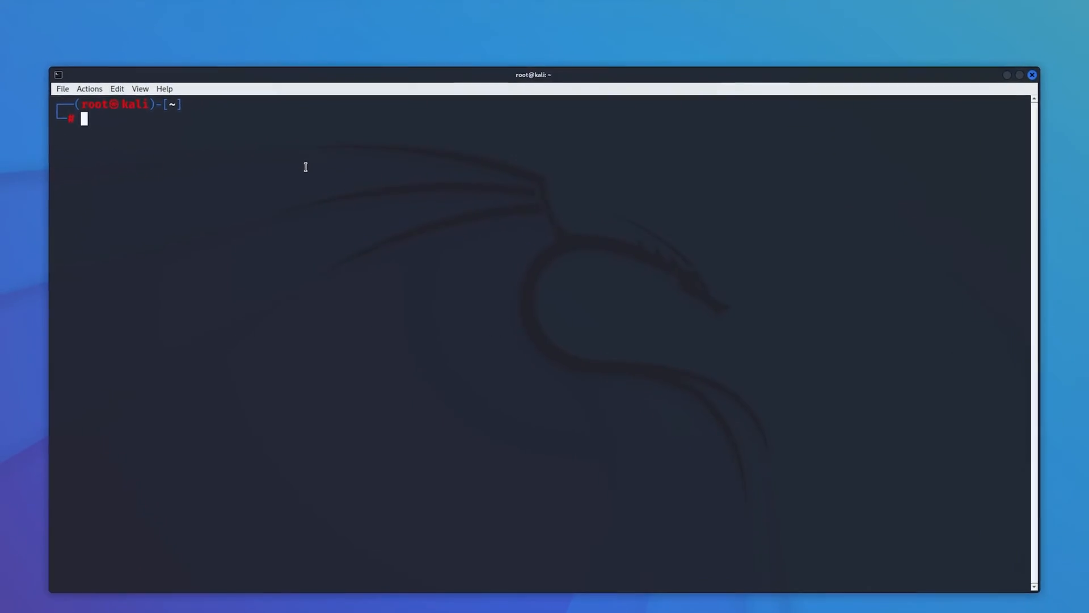
Step: Confirm gobuster is already the newest version via apt, then run it bare to show its usage
type("sudo apt install gobuster")
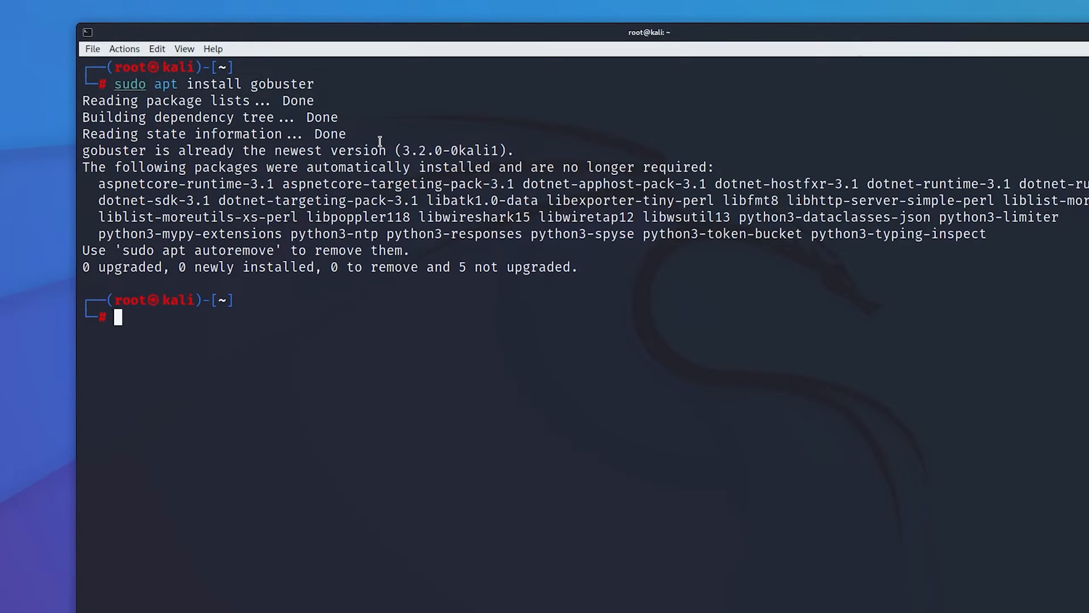
mouse_move(418, 316)
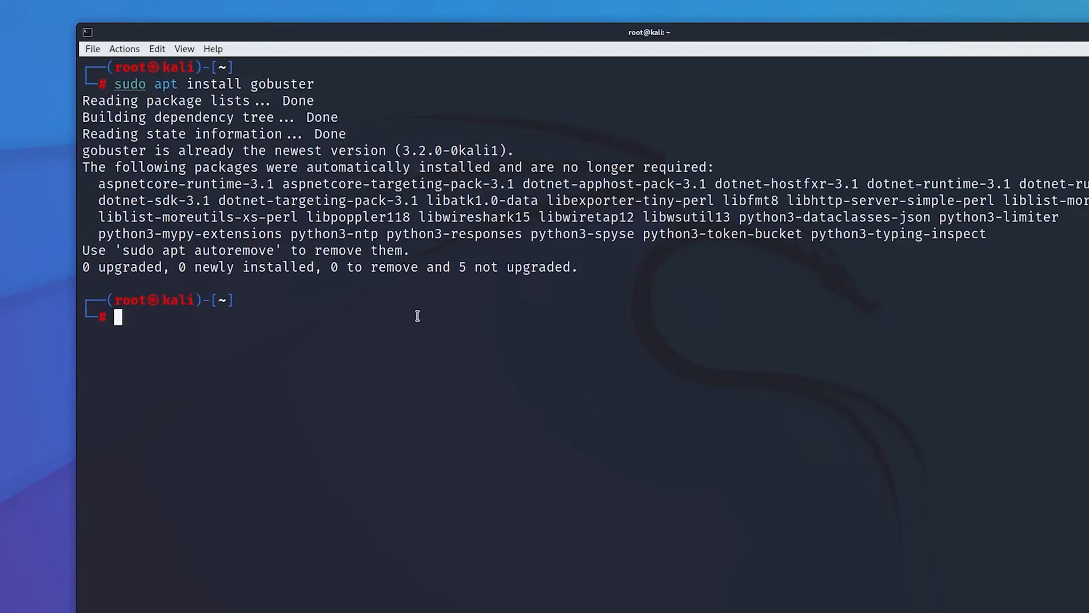
type("gobuster")
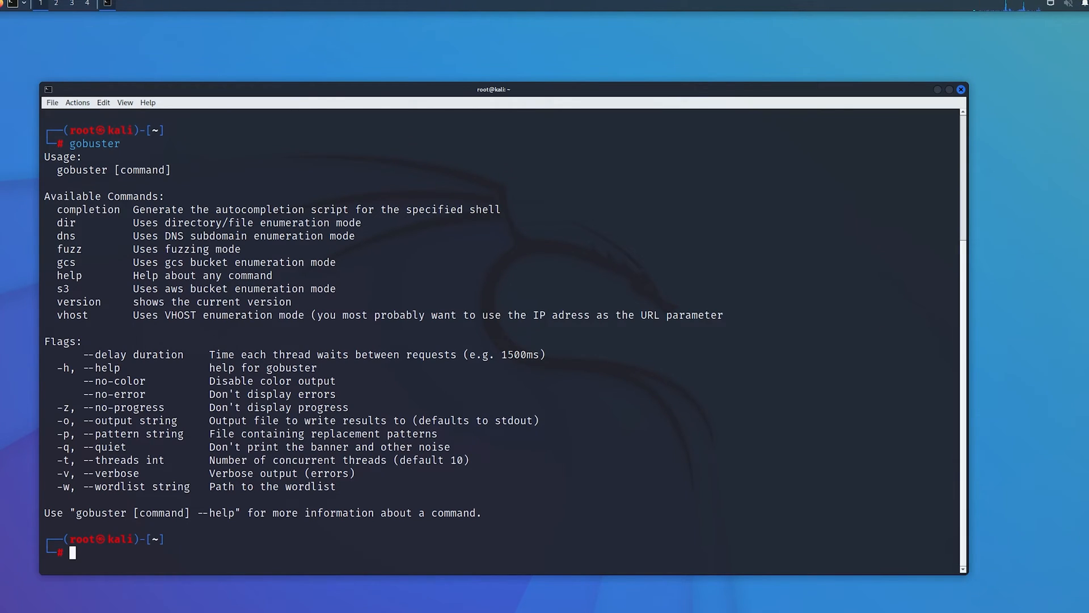
mouse_move(117, 216)
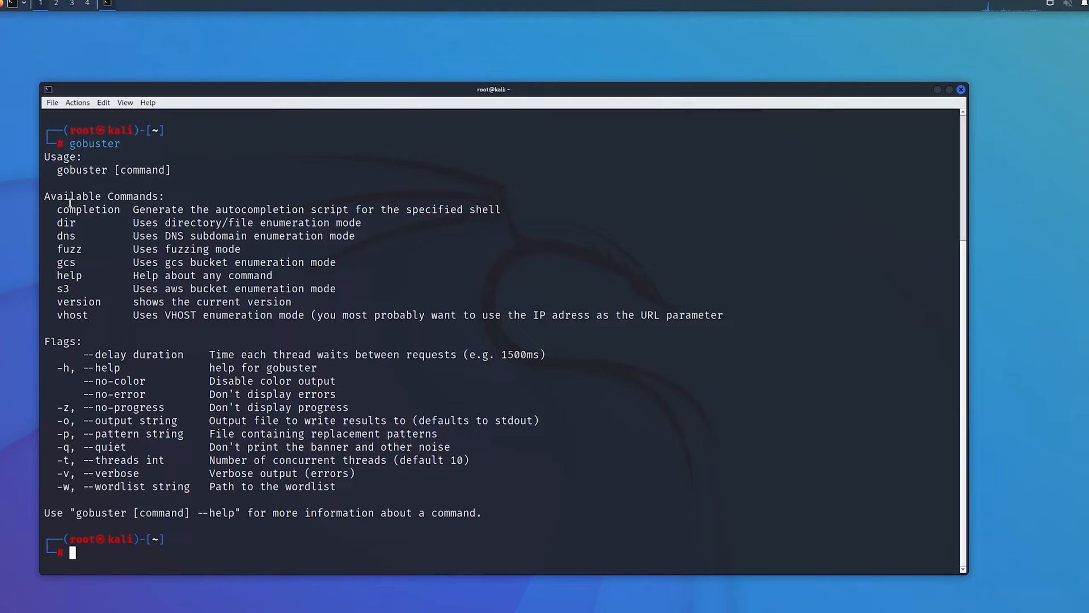
mouse_move(51, 223)
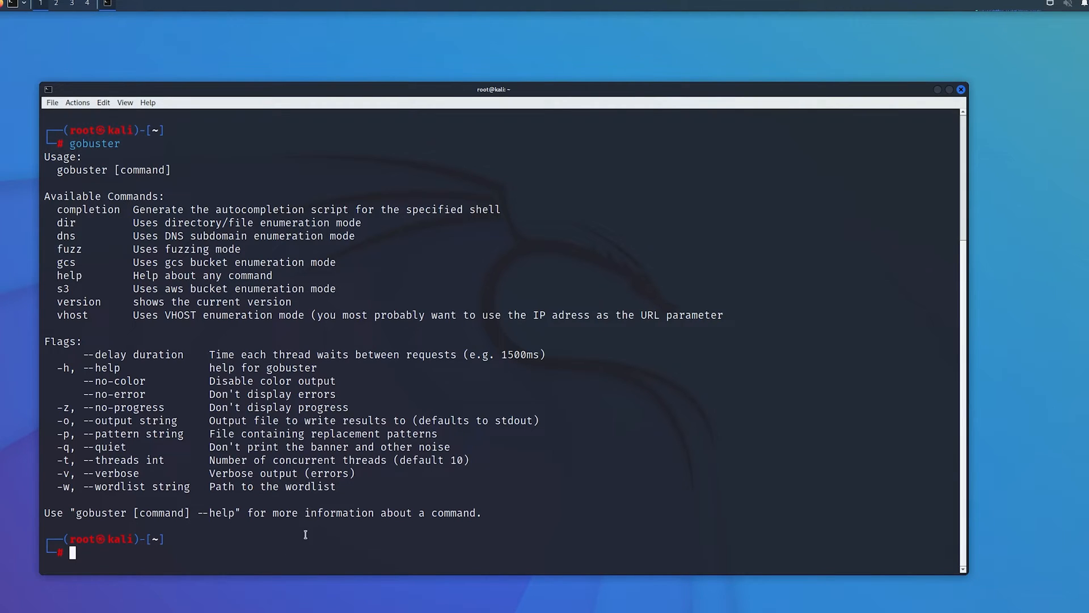
mouse_move(271, 561)
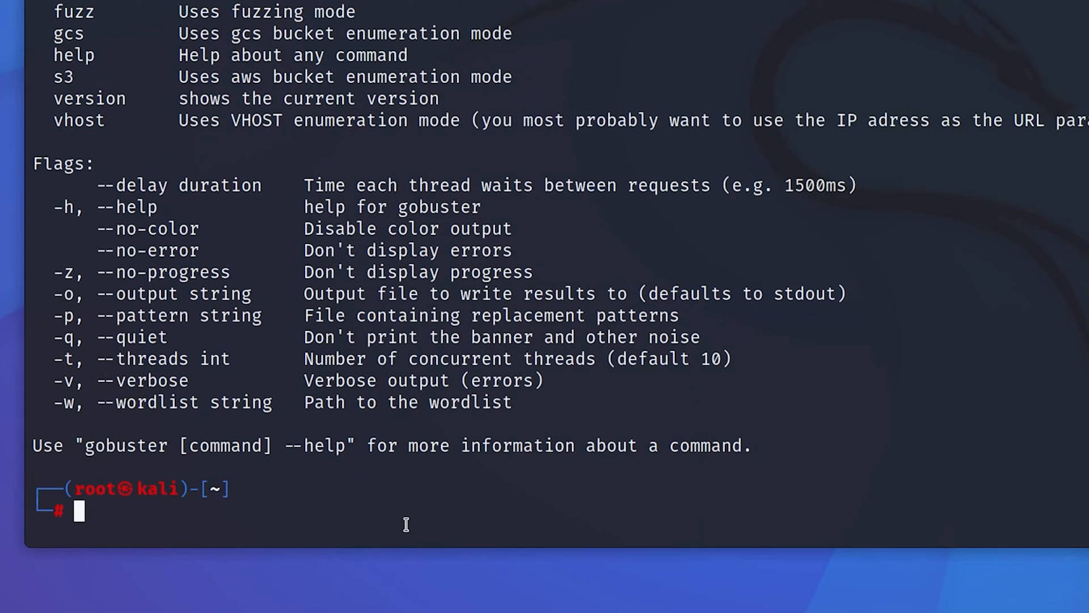
type("gobuster d")
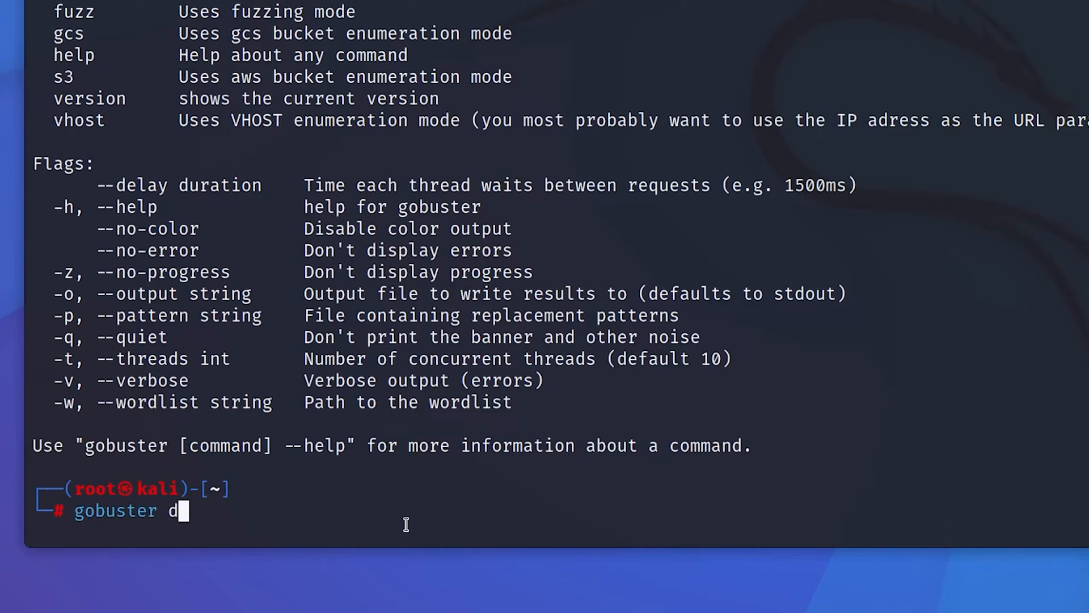
type("ir -")
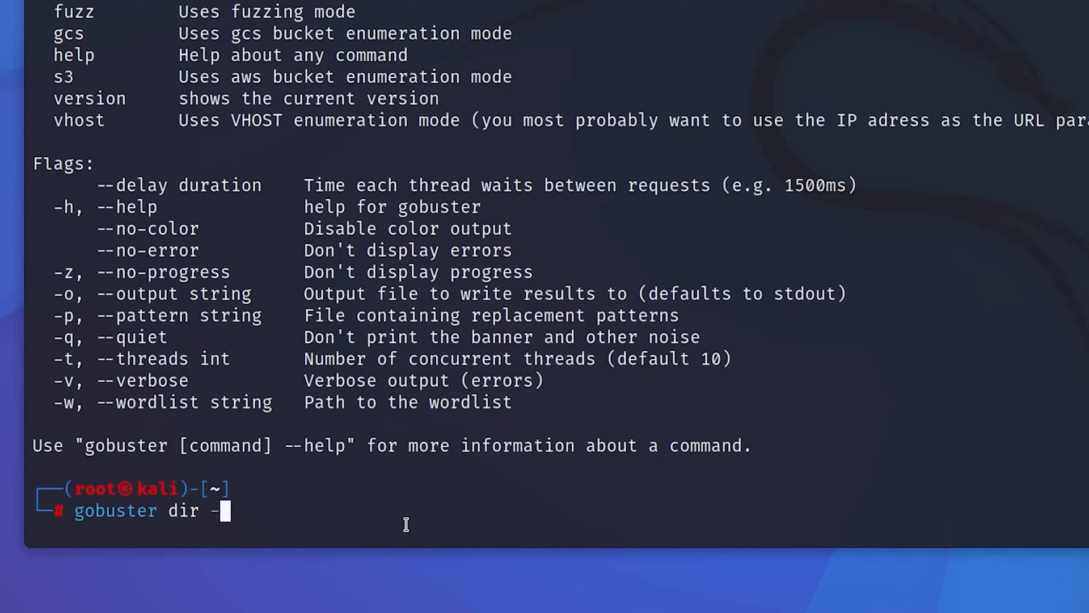
type("u")
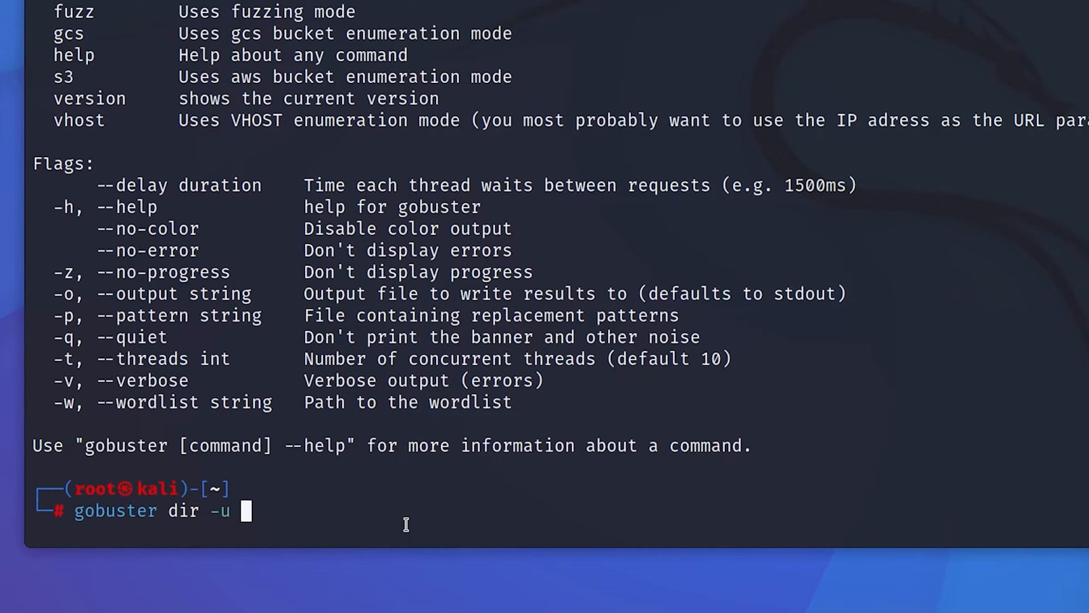
type("http://")
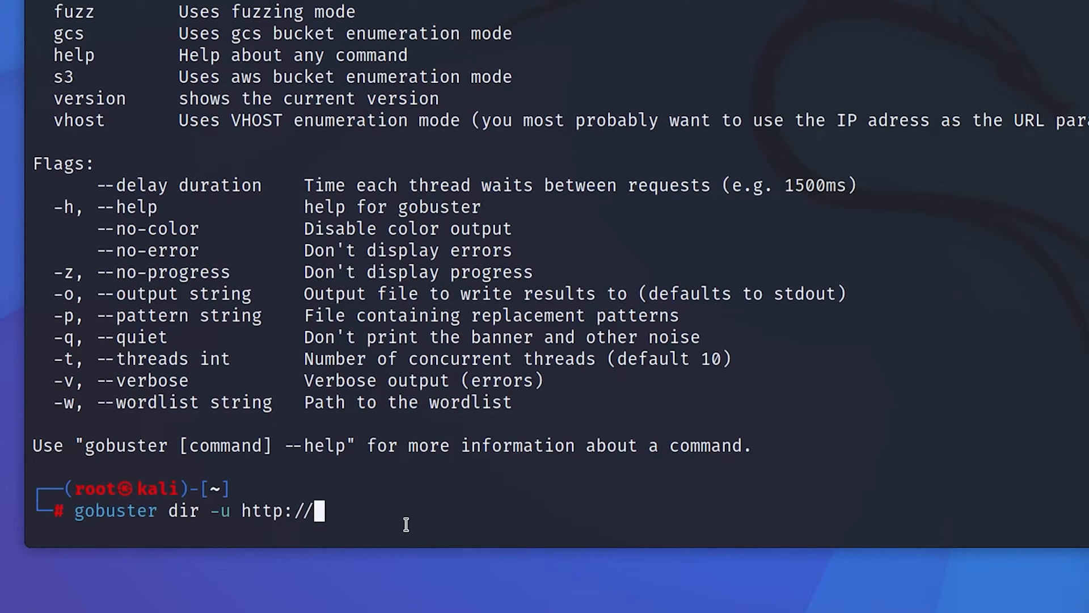
type("10.10.95")
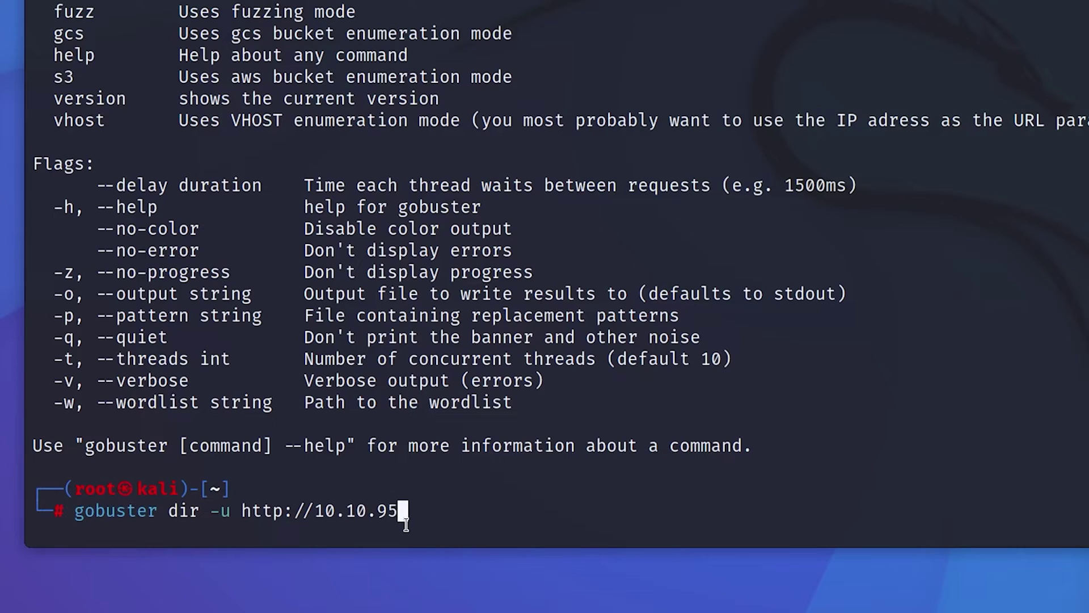
type(".91")
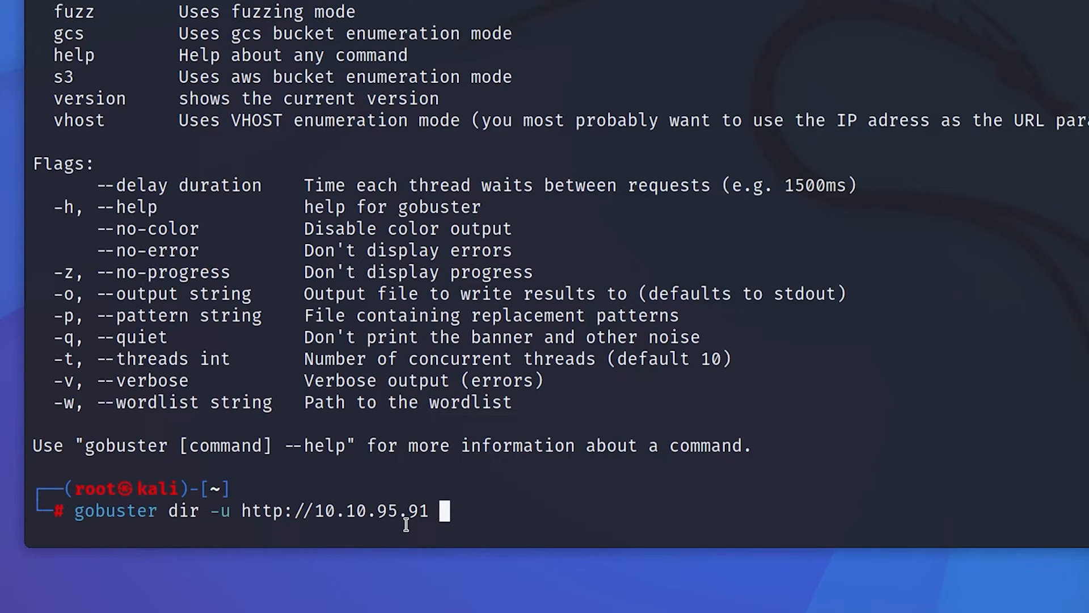
type("-w")
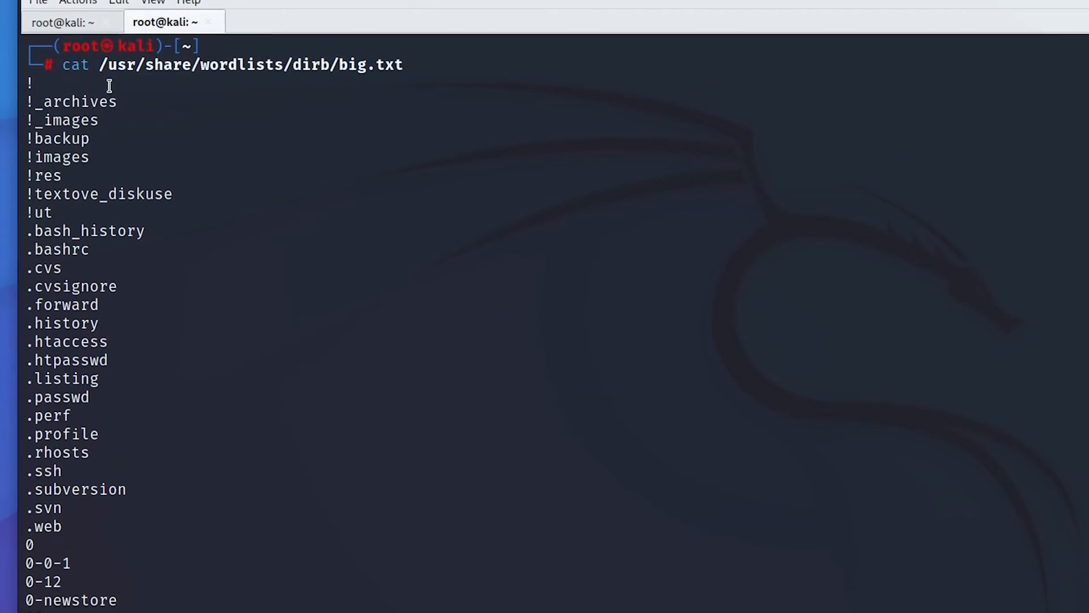
Step: Scroll through the dirb big.txt wordlist entries such as .htaccess and .ssh
scroll("down", 3)
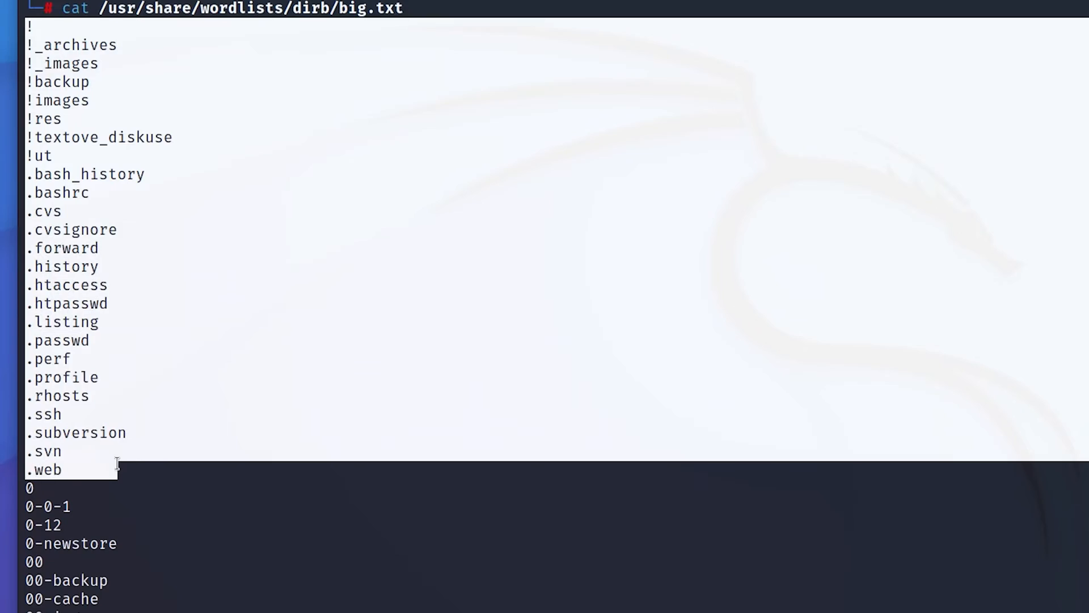
scroll("down", 3)
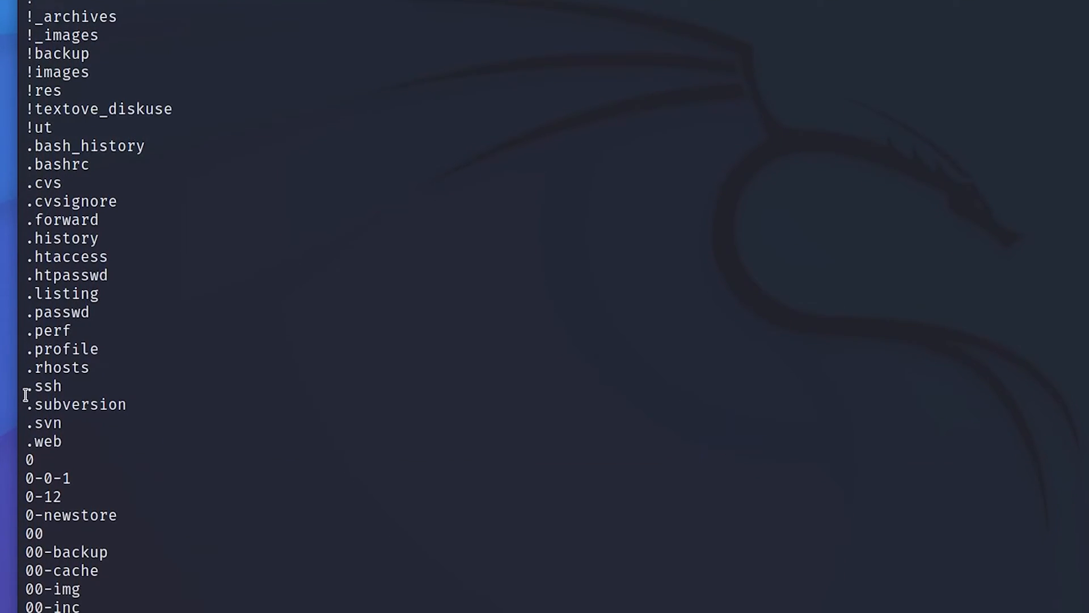
scroll("down", 3)
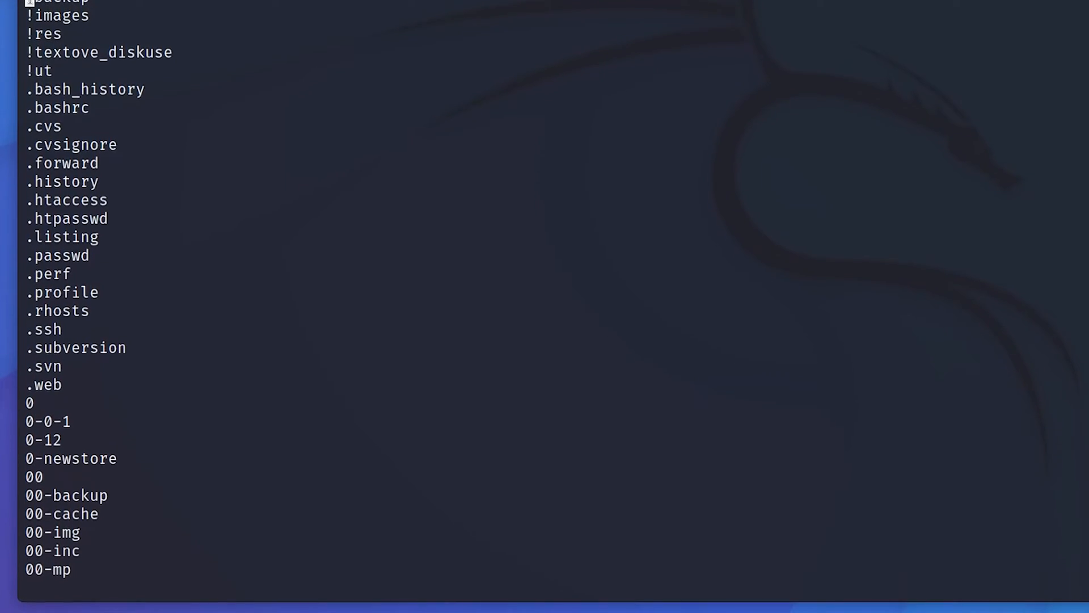
scroll("down", 3)
type("gobuster dir -u http://10.10.95.91 -w")
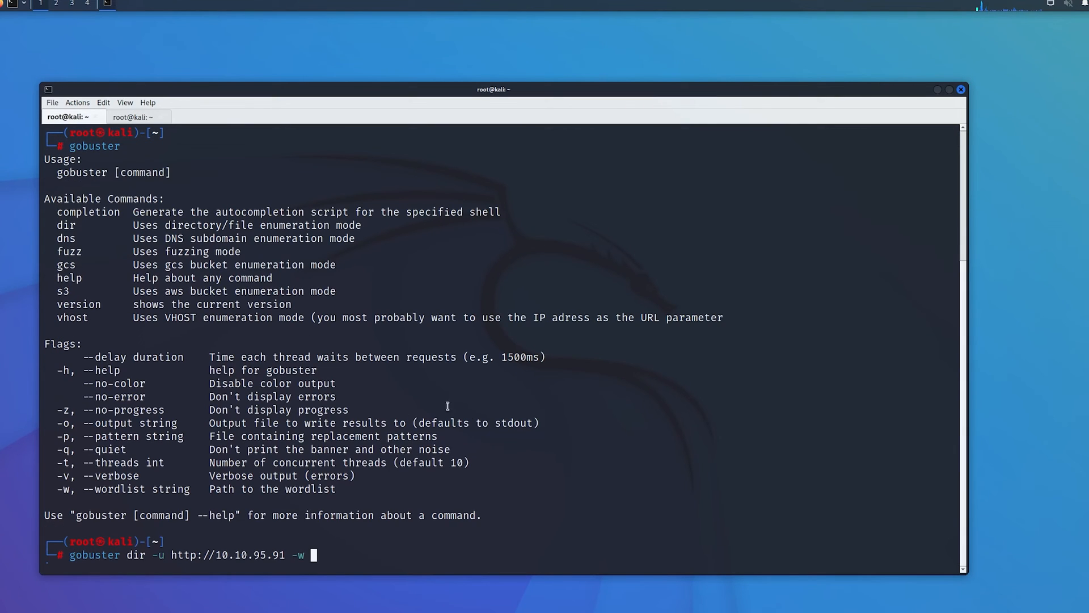
mouse_move(507, 524)
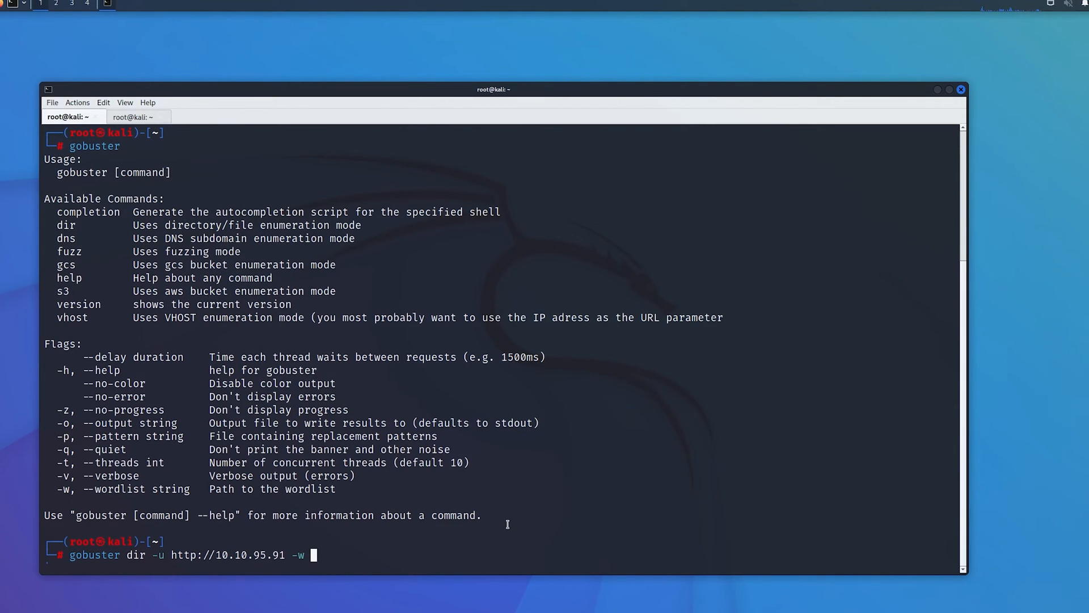
Step: Append /usr/share/wordlists/dirb/big.txt as the wordlist and launch the scan against 10.10.95.91
type("/usr/shar")
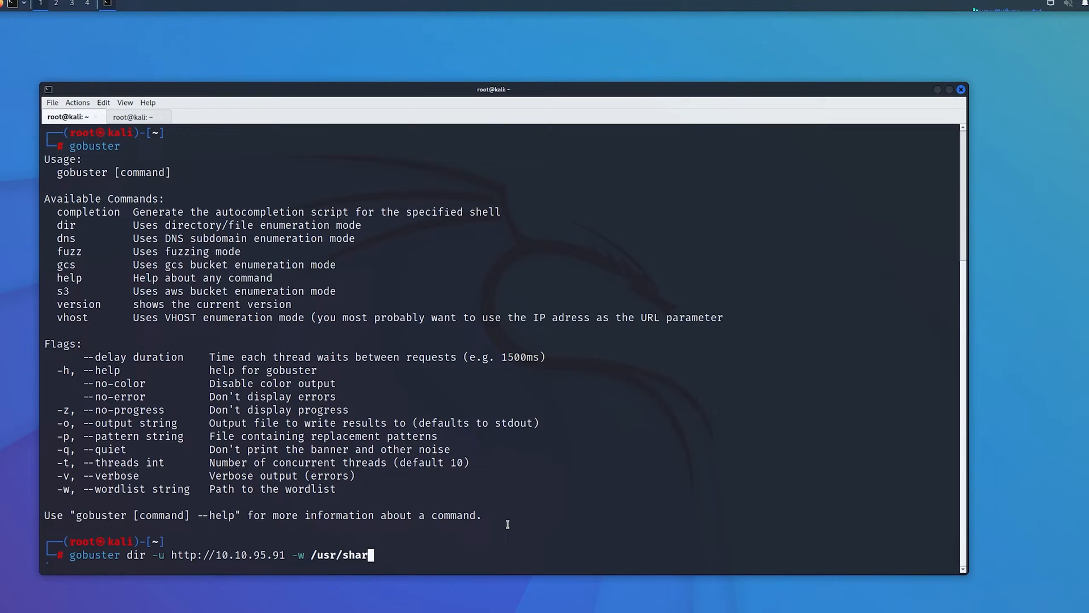
type("e/wordlist")
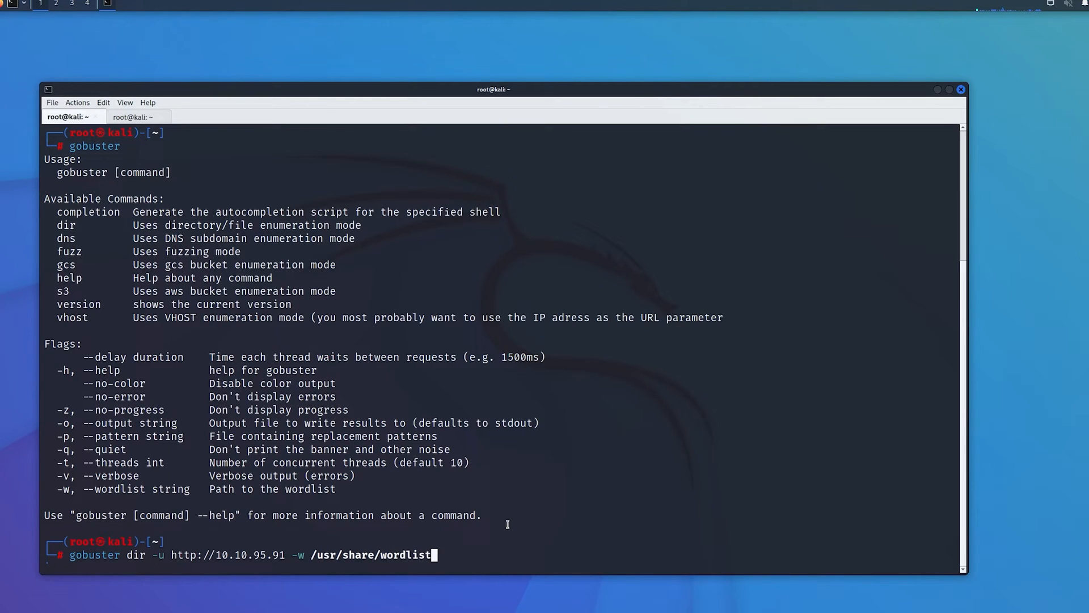
type("s/big.")
type("http://")
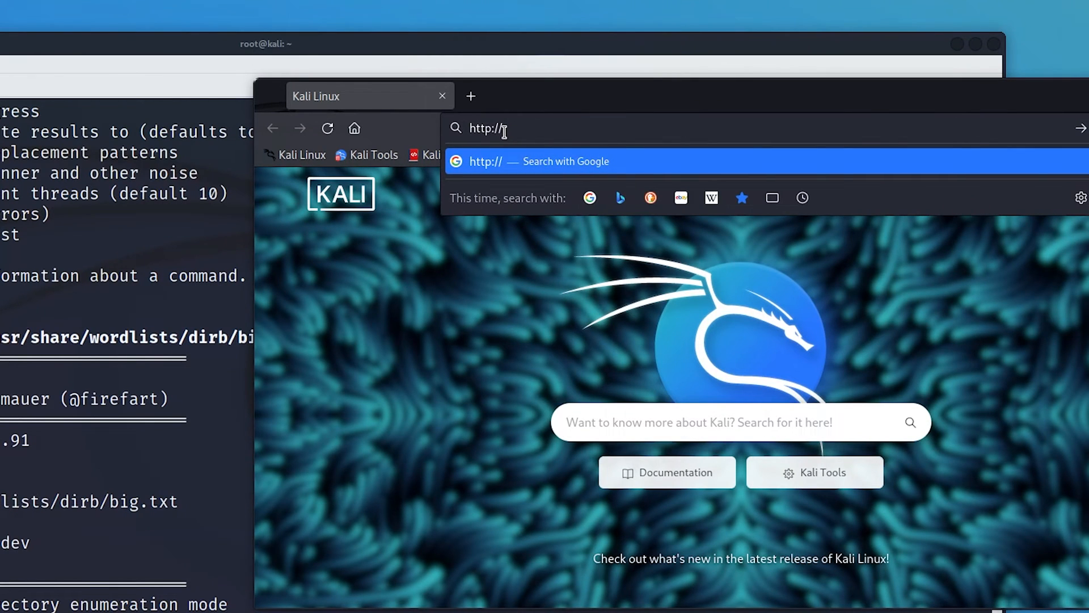
type("10.10.95.91/2020/")
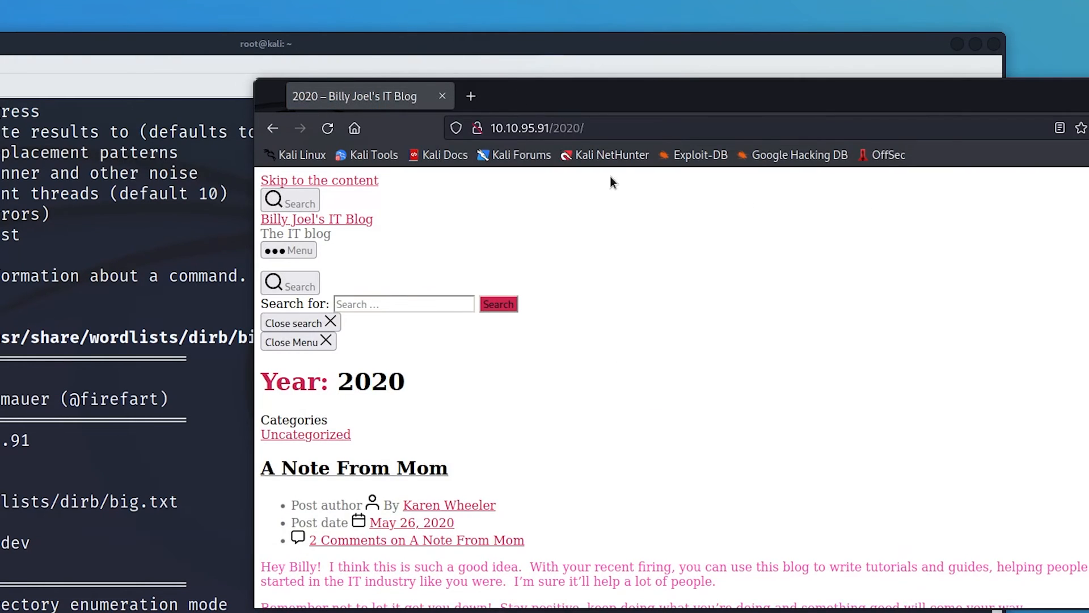
mouse_move(602, 374)
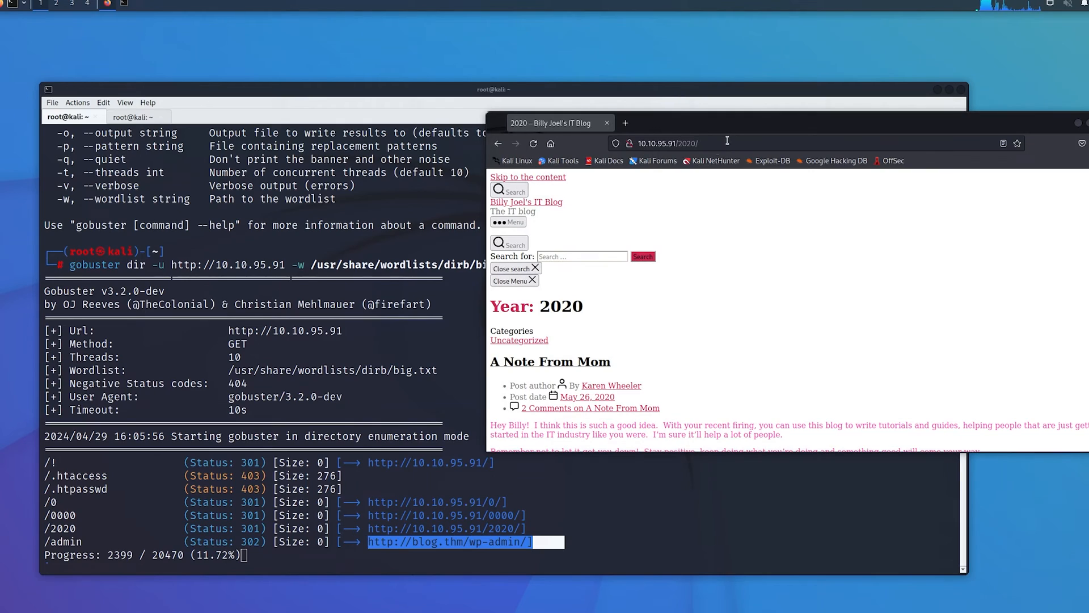
left_click(692, 143)
type("http://blog.thm")
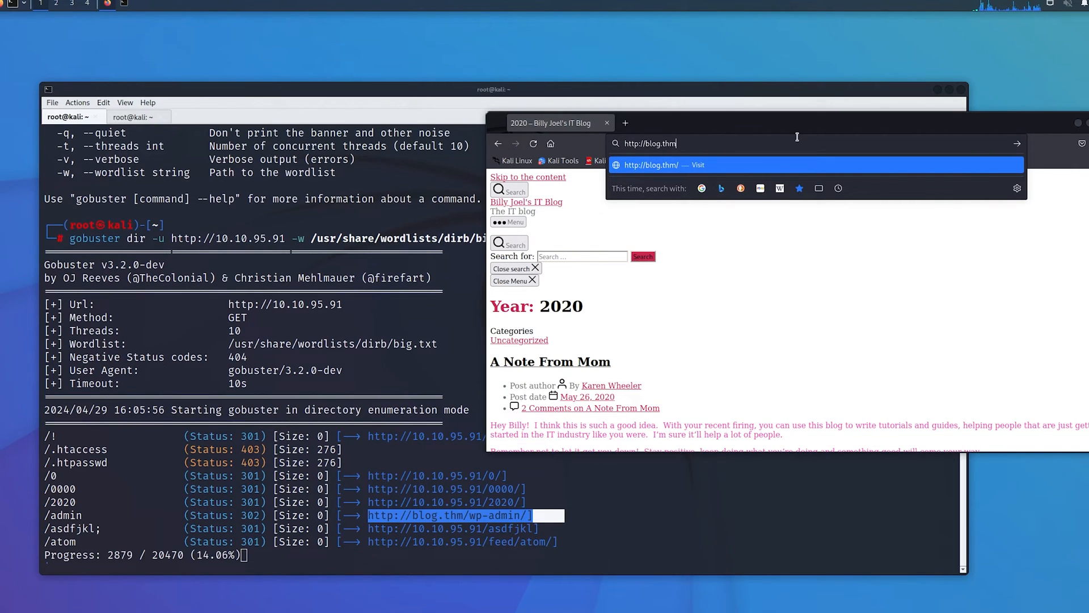
type("/wp-admin")
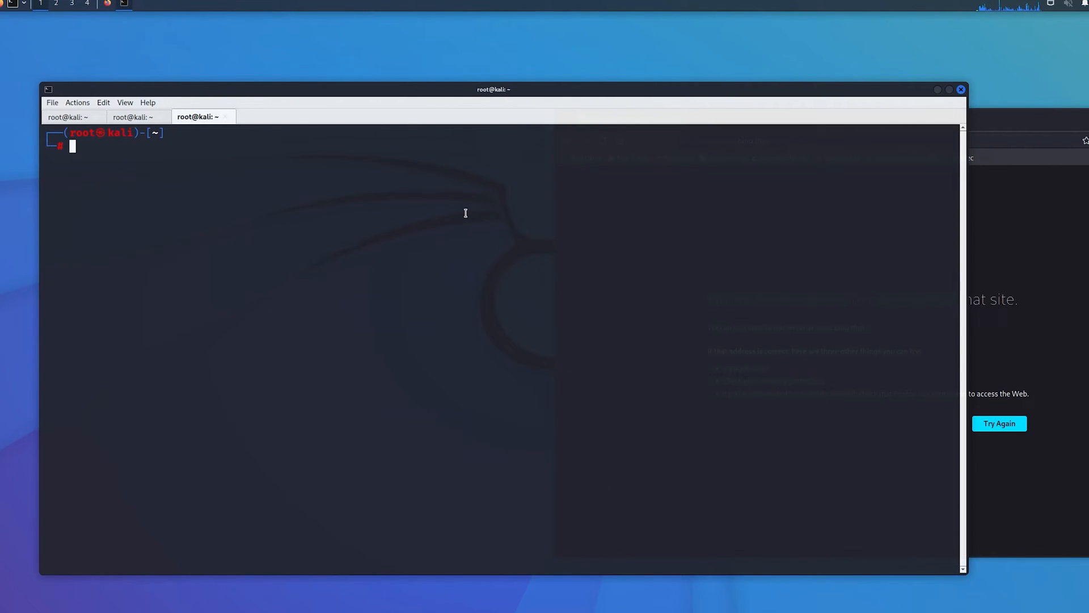
Step: Add the line '10.10.95.91 blog.thm' to /etc/hosts in nano, save and exit
type("sudo nano /etc/host")
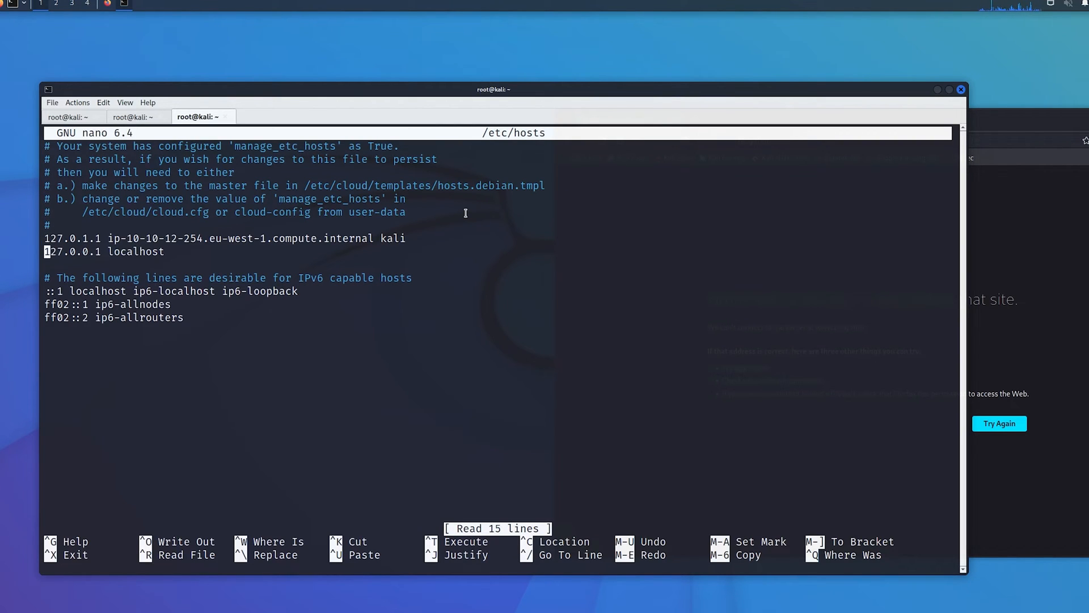
key("Enter")
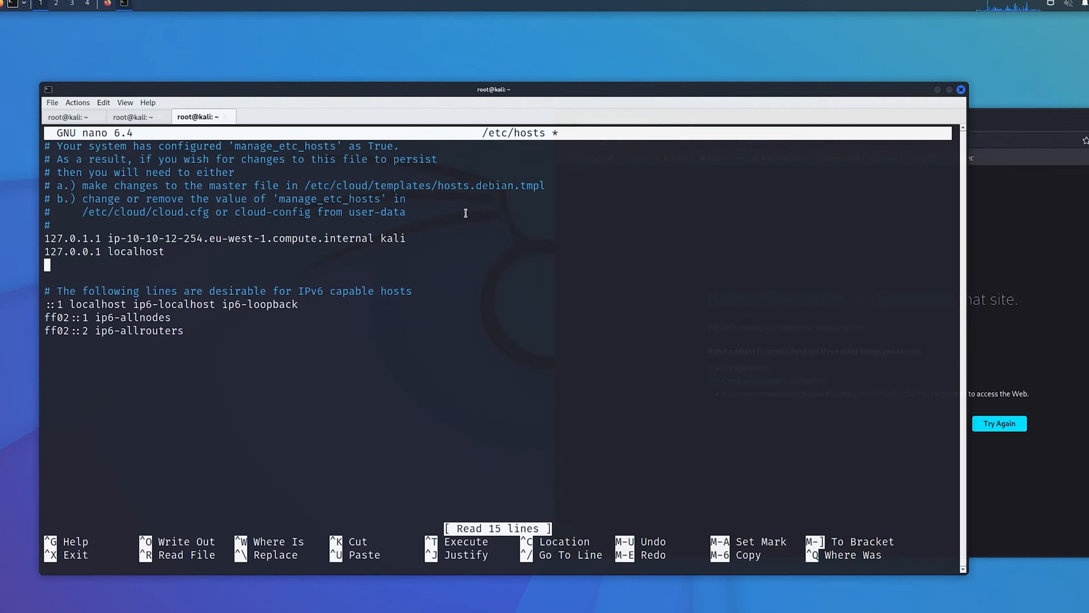
type("10.10.95.91")
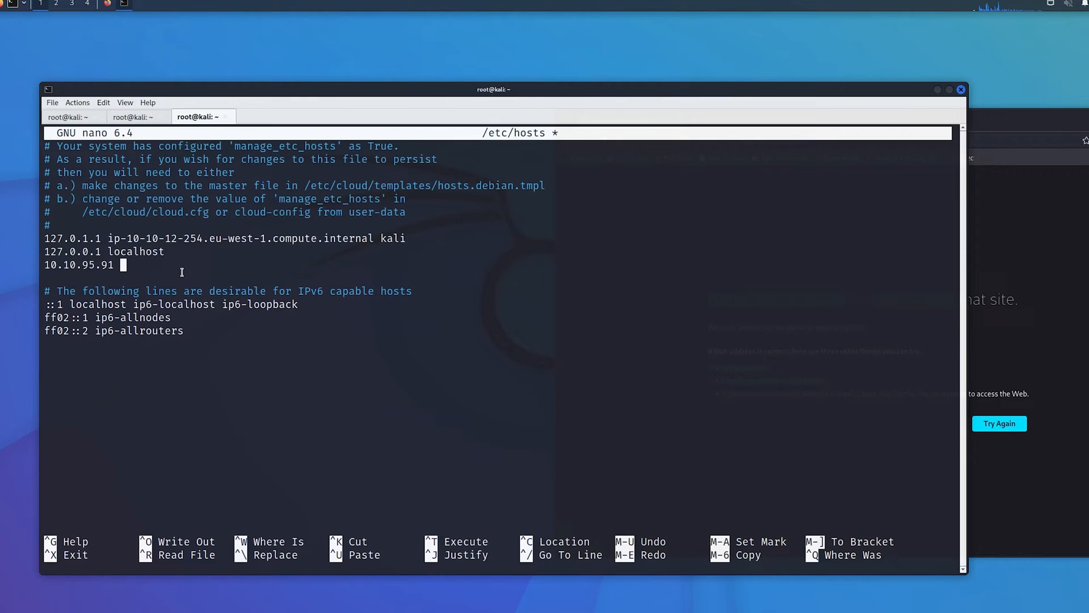
type("blog.thm")
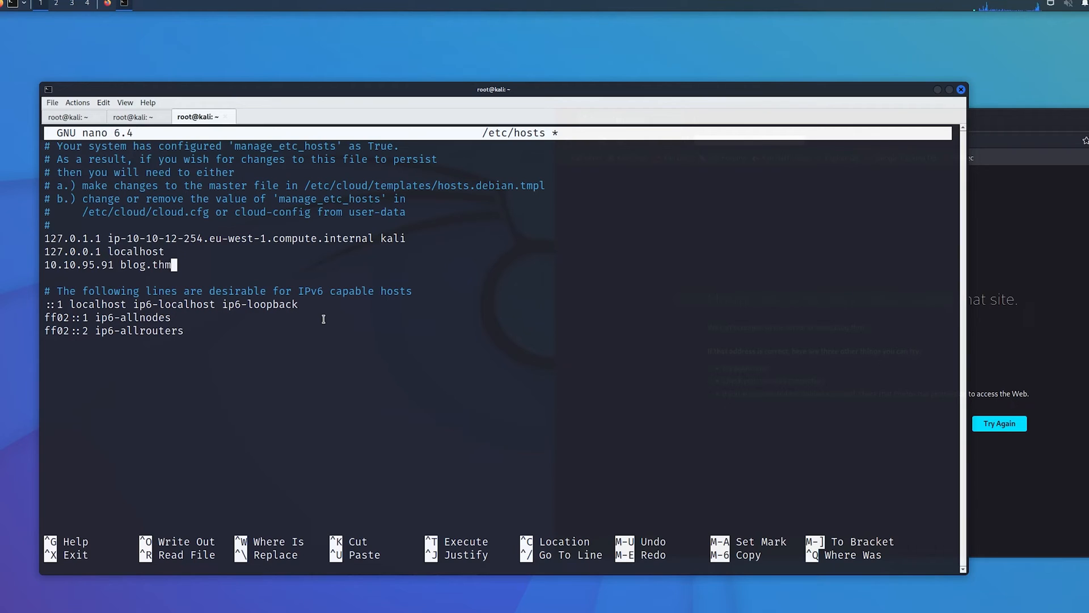
key("Ctrl+X")
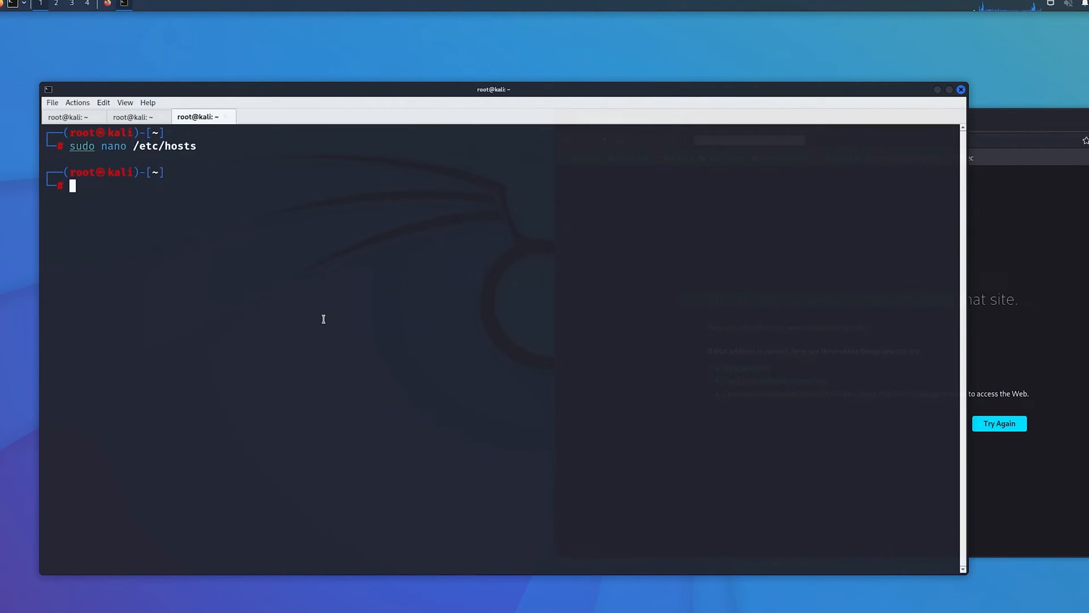
left_click(568, 141)
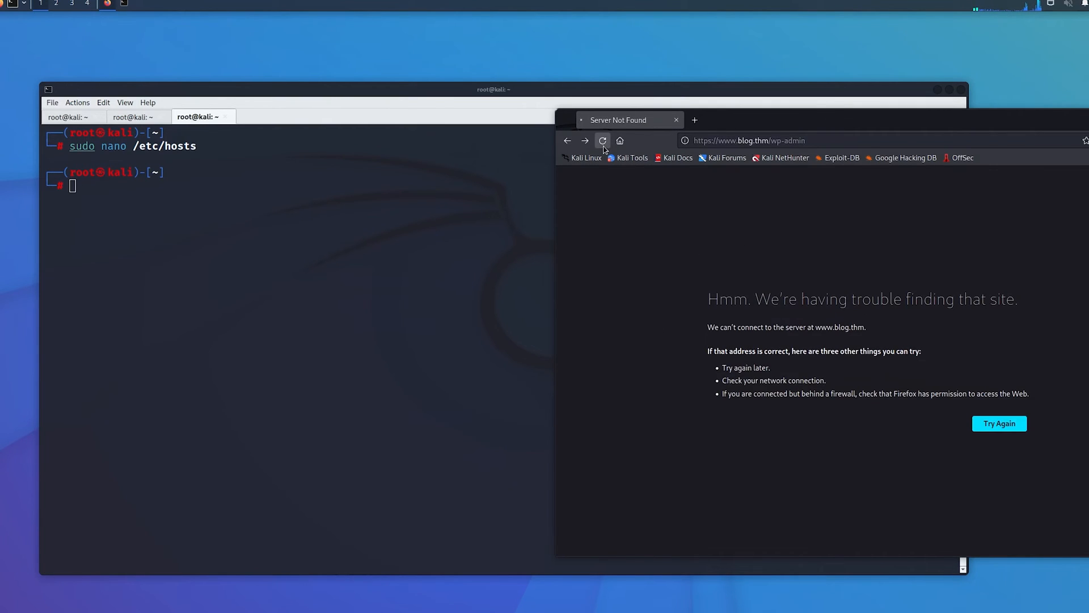
type("htt")
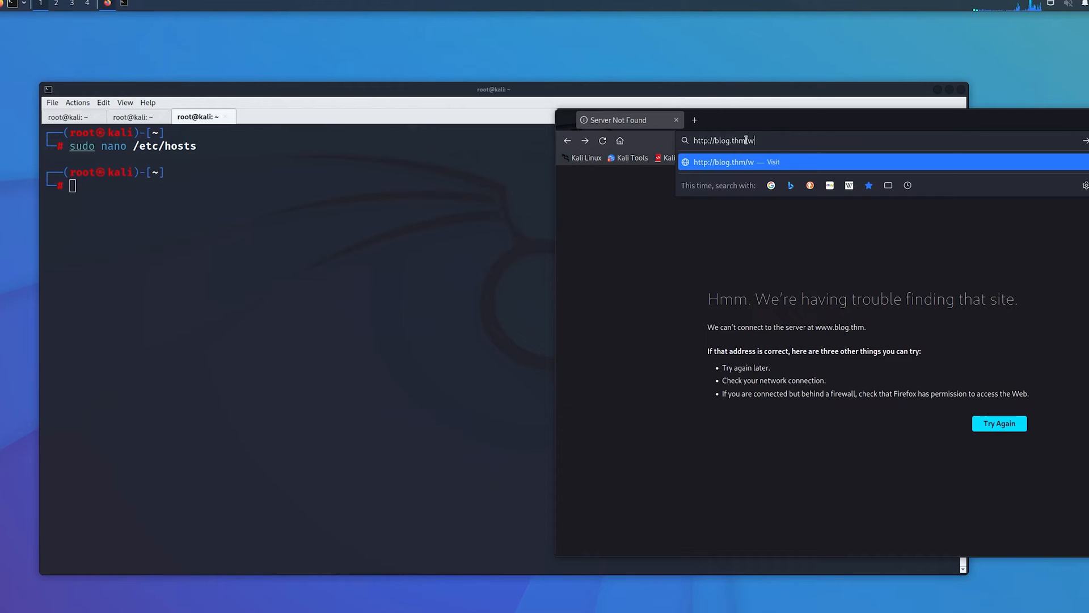
type("p-admin%2F&reauth=1")
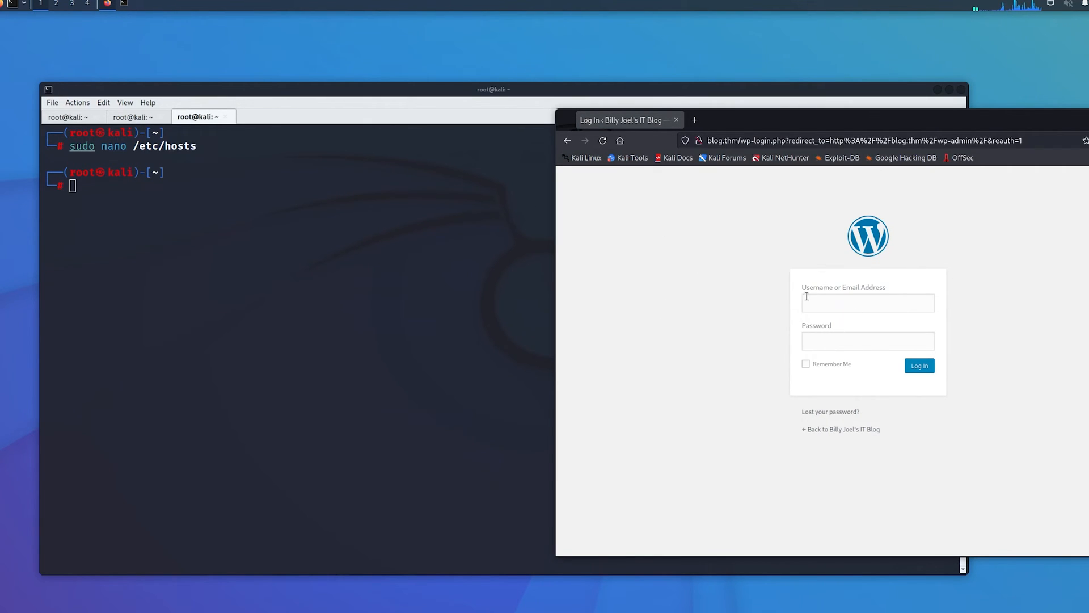
left_click(868, 303)
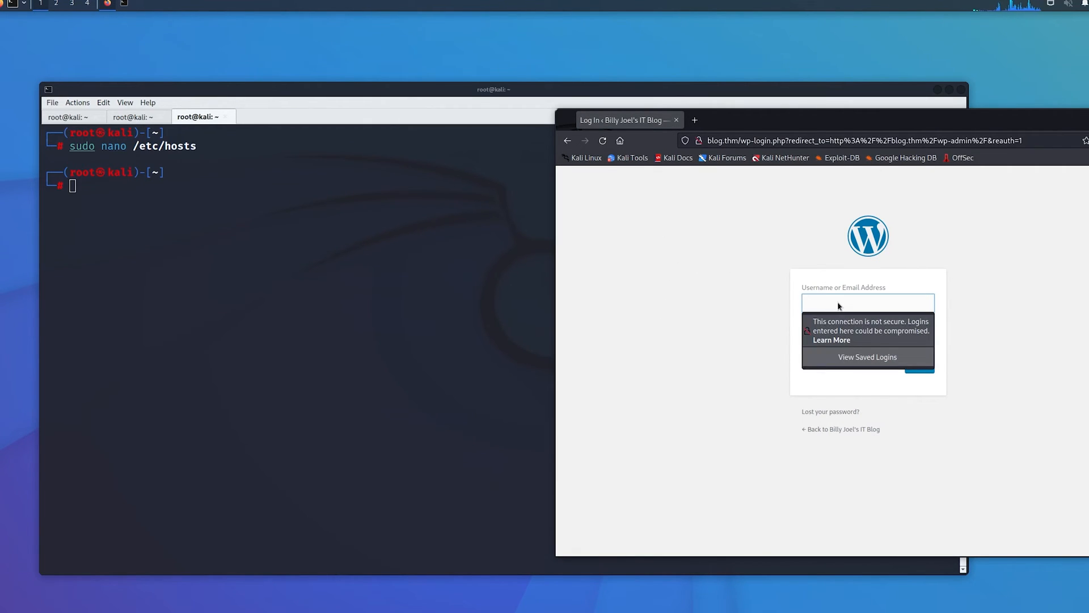
left_click(868, 303)
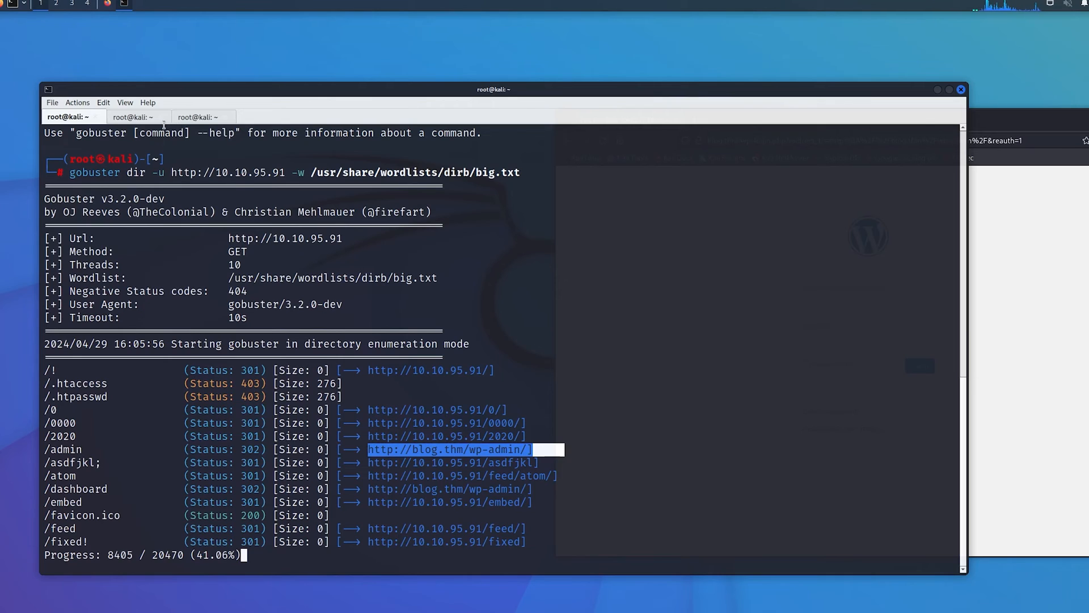
left_click(199, 117)
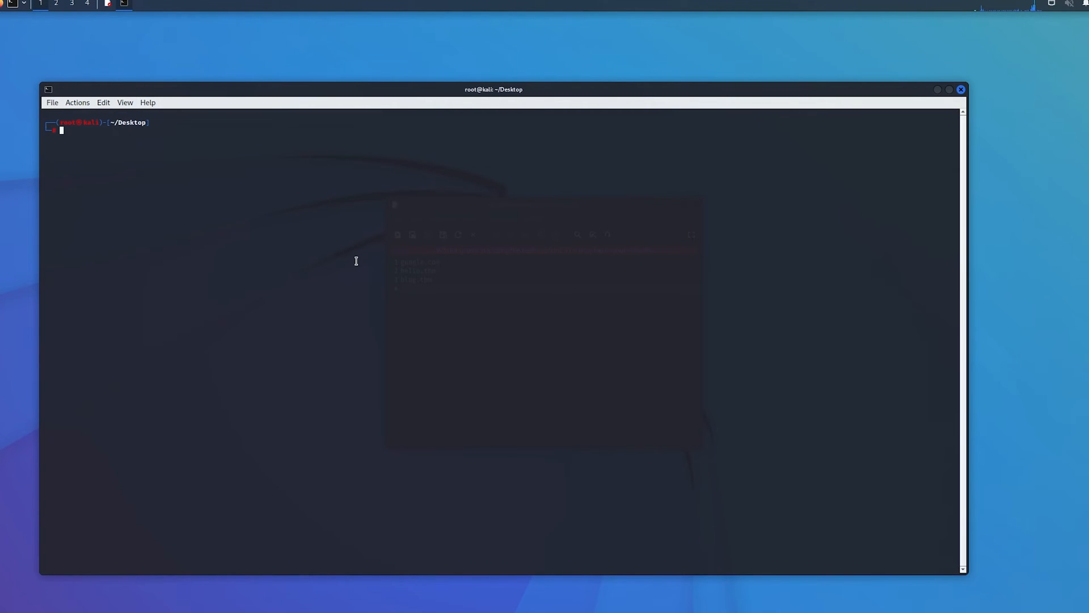
Step: Show gobuster dns -d 8.8.8.8 with the seclists dns-Jhaddix.txt wordlist and --wildcard, checking dns --help
type("gobuster dns -d tryhackme.com -w /usr/share/seclists/Discovery/DNS/dns-Jhaddix.txt")
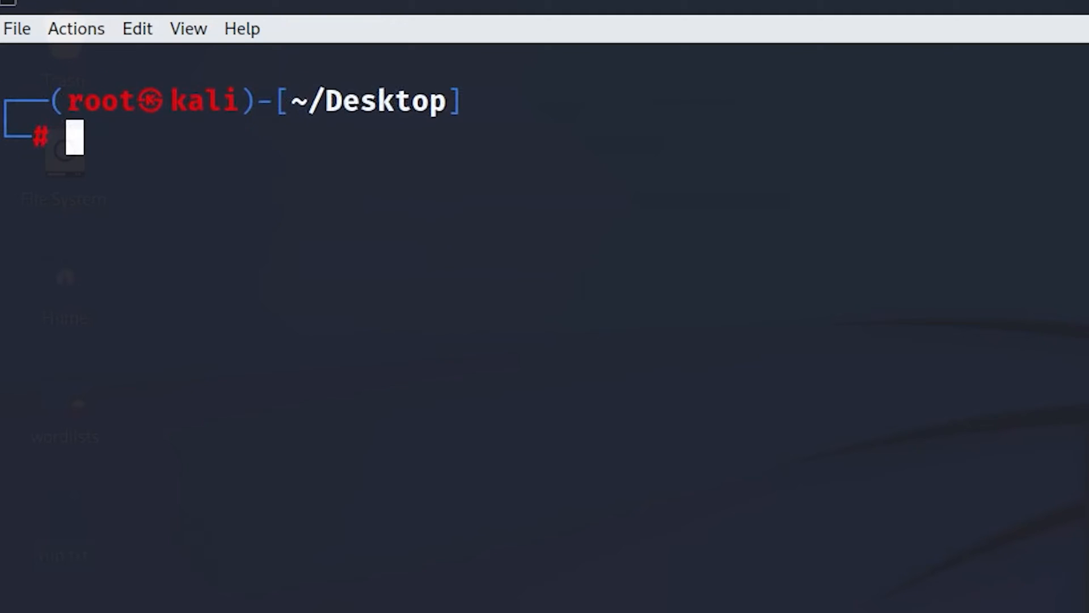
type("gobuster dns --help")
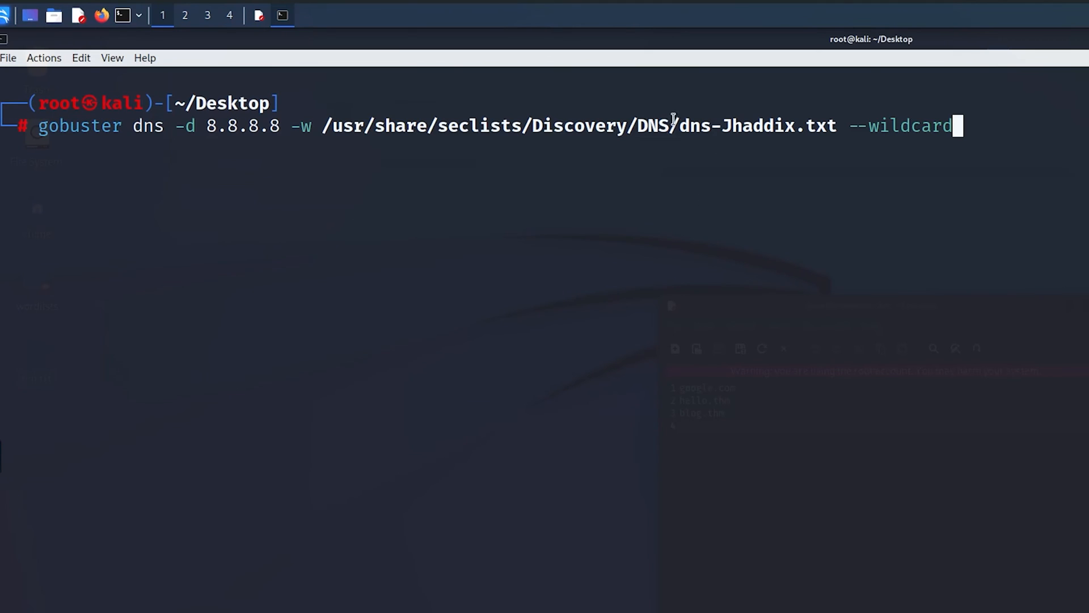
mouse_move(846, 90)
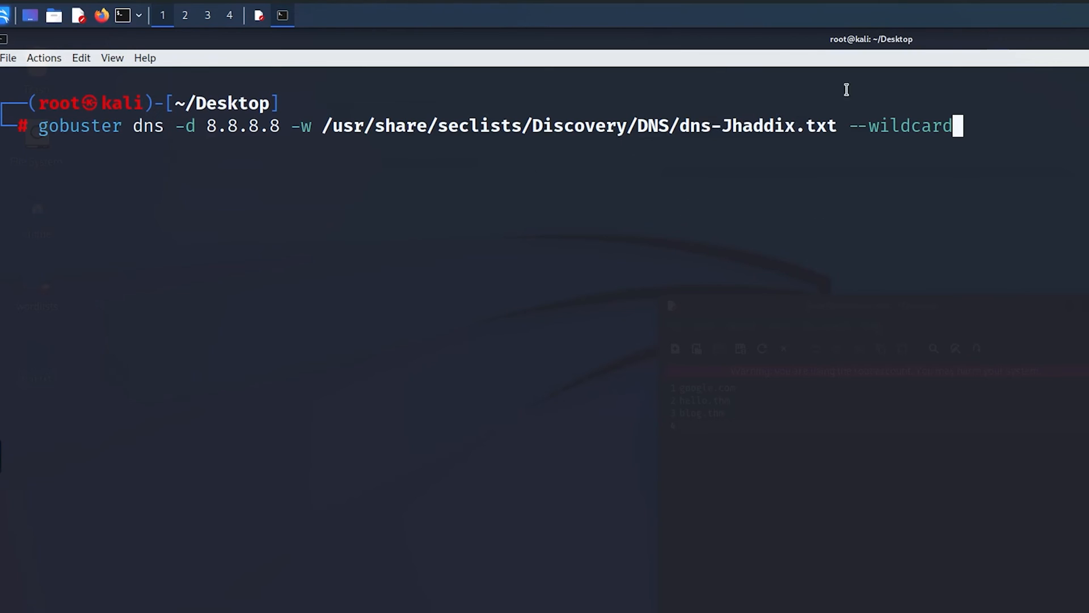
mouse_move(813, 145)
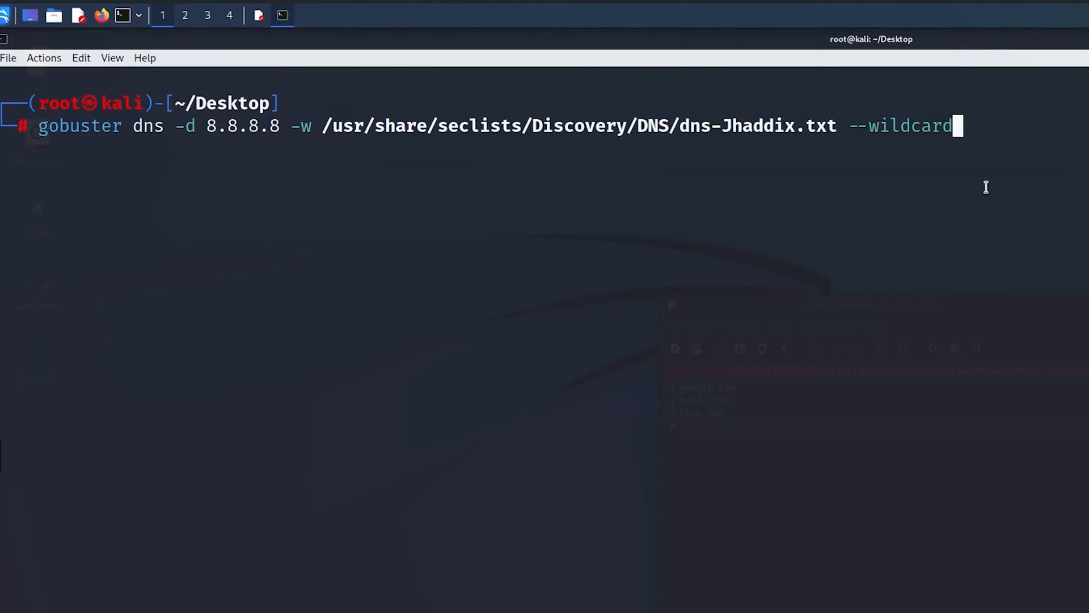
mouse_move(892, 174)
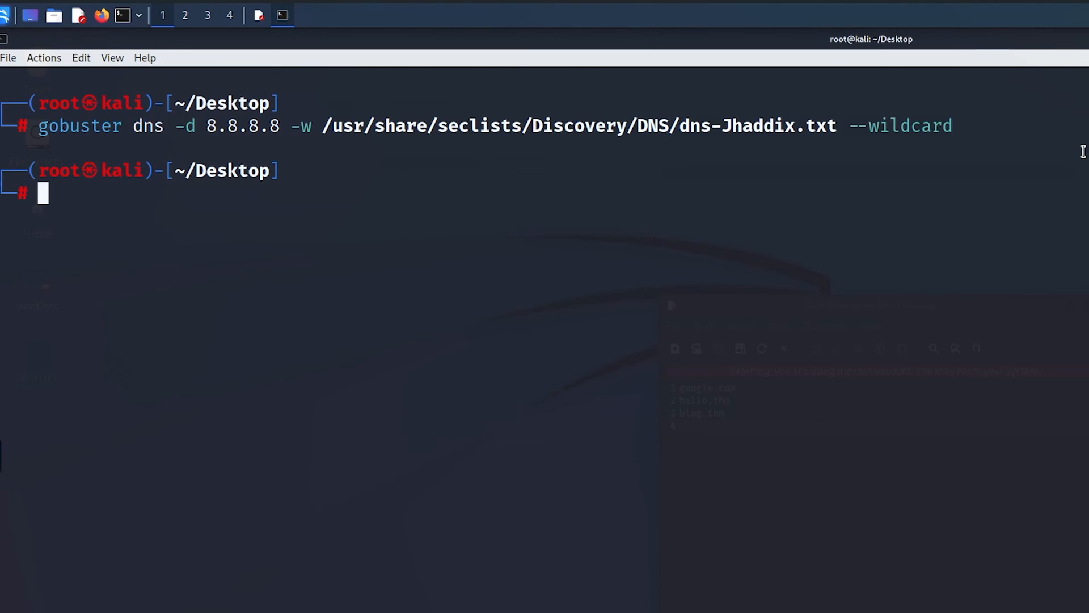
mouse_move(1035, 236)
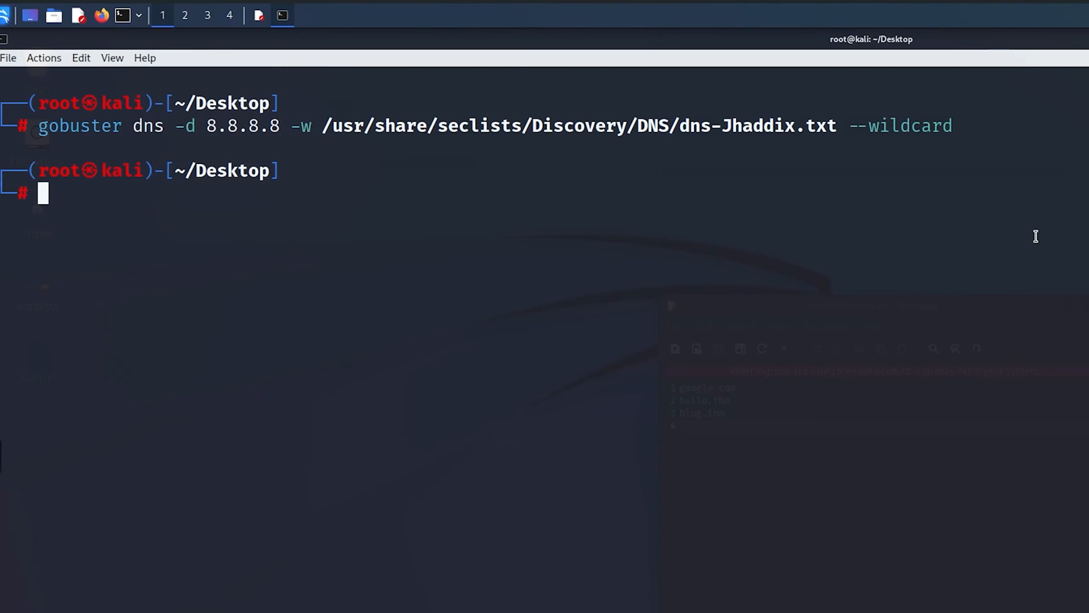